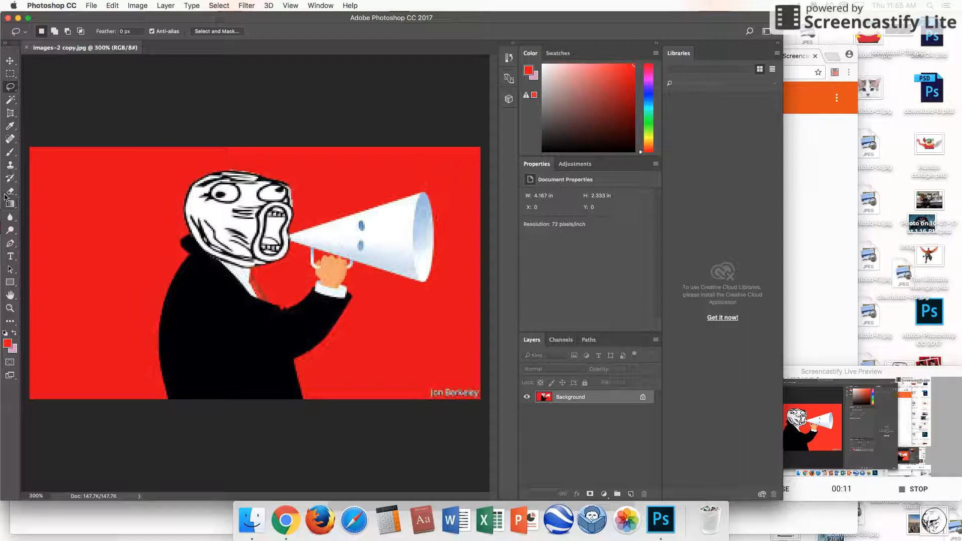
- Open the eraser tool flyout showing Eraser, Background Eraser and Magic Eraser
click(10, 191)
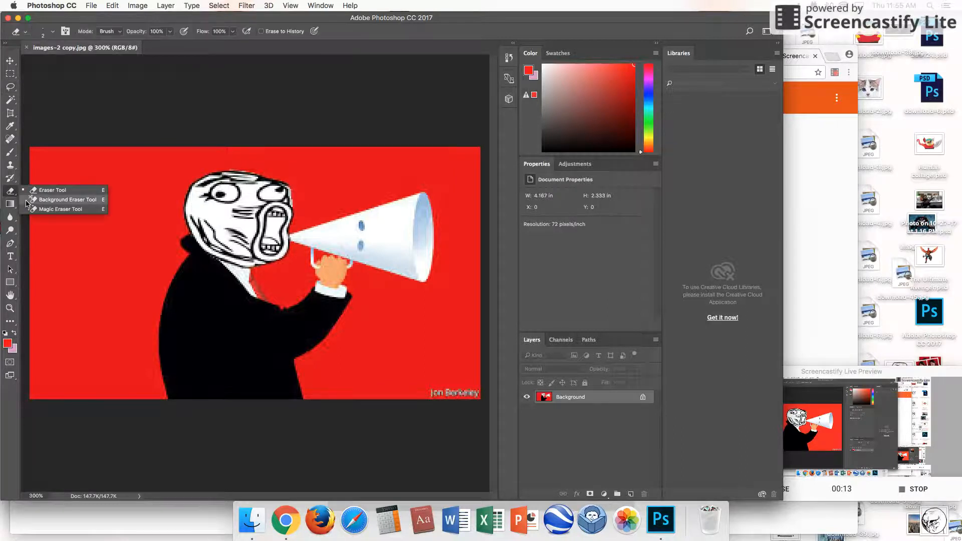
- With the Background Eraser, erase the red background around the megaphone figure, including near the arm
click(64, 199)
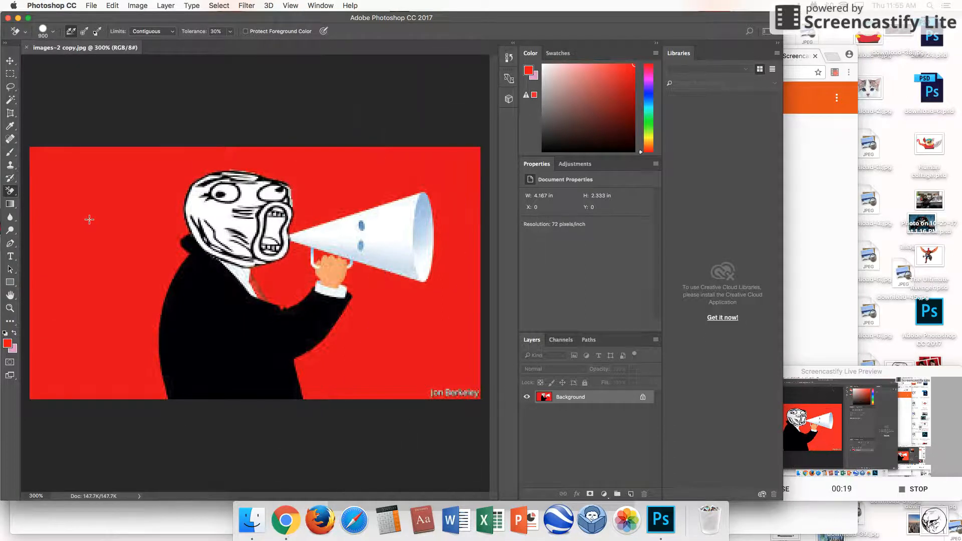
mouse_move(134, 217)
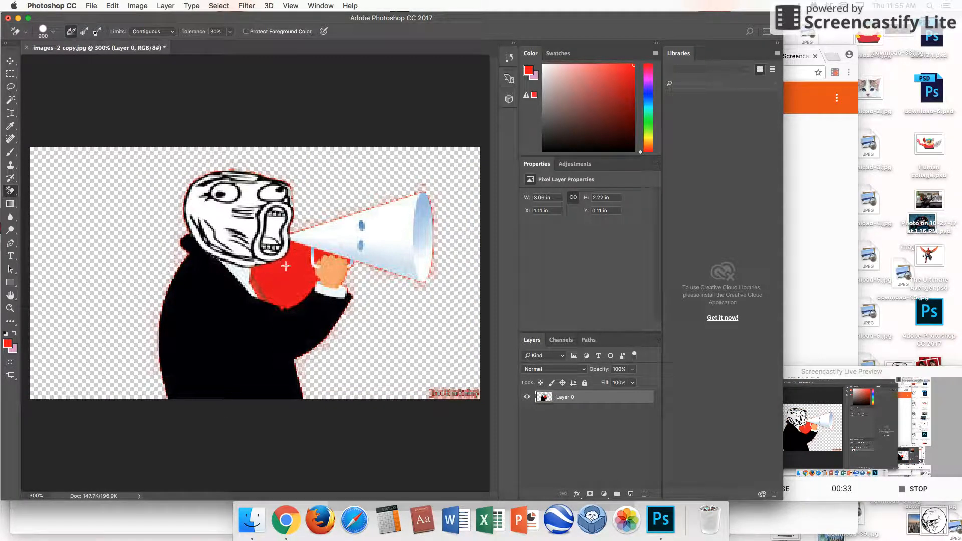
click(286, 273)
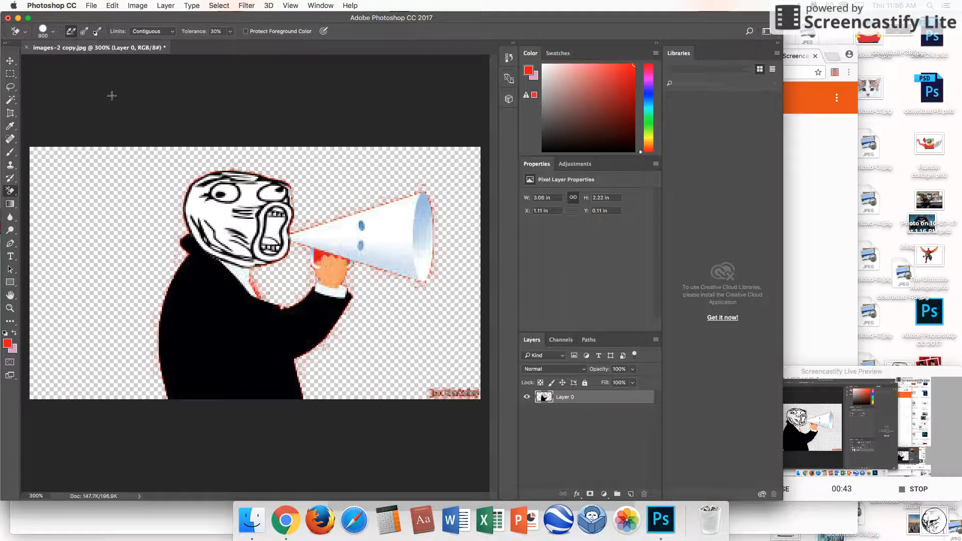
- Step backward once via the Edit menu to restore the figure's red tie
click(111, 6)
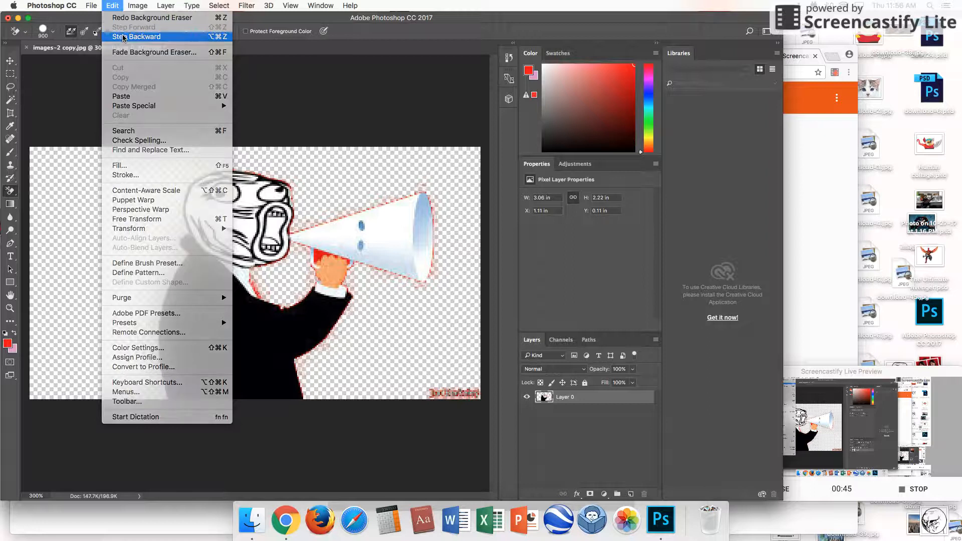
click(140, 36)
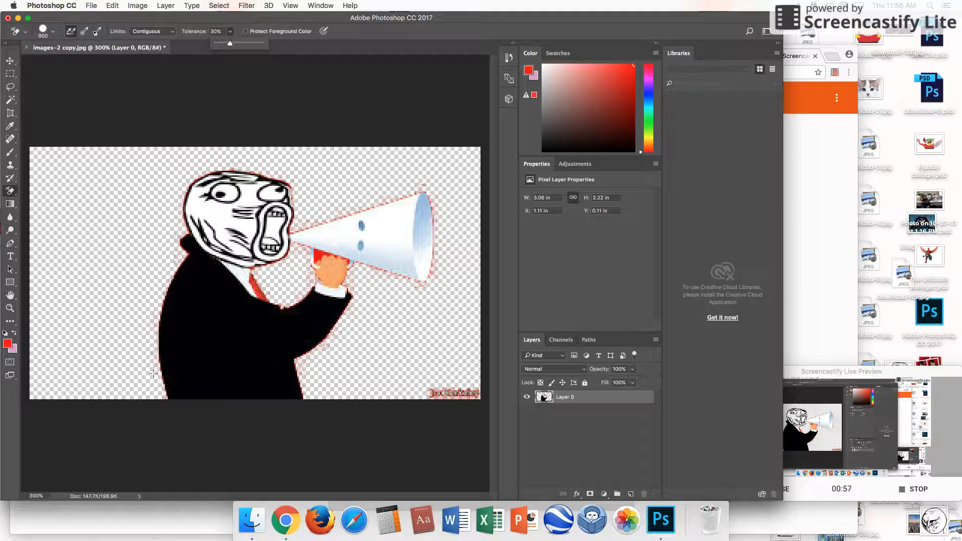
- Set the Background Eraser tolerance to 31% in the options bar
click(240, 44)
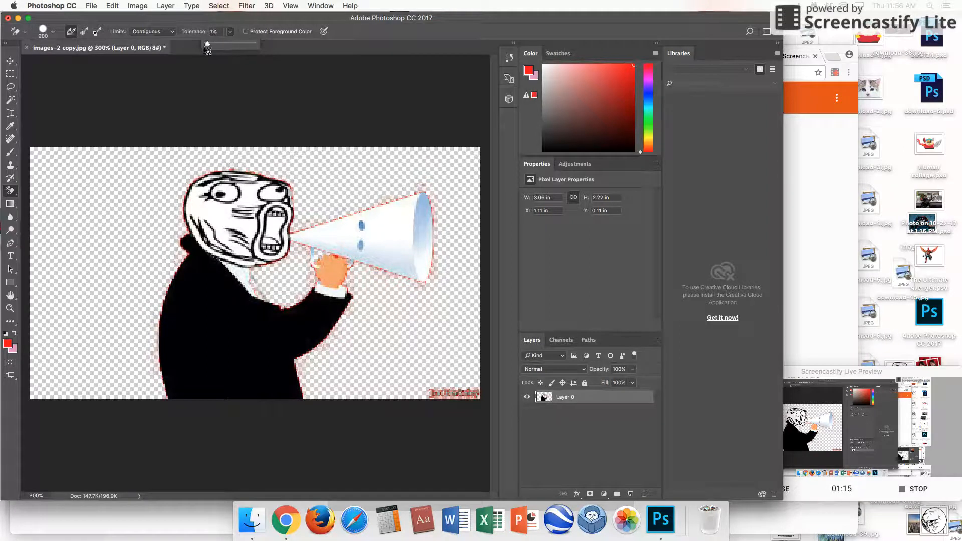
drag(207, 43, 221, 44)
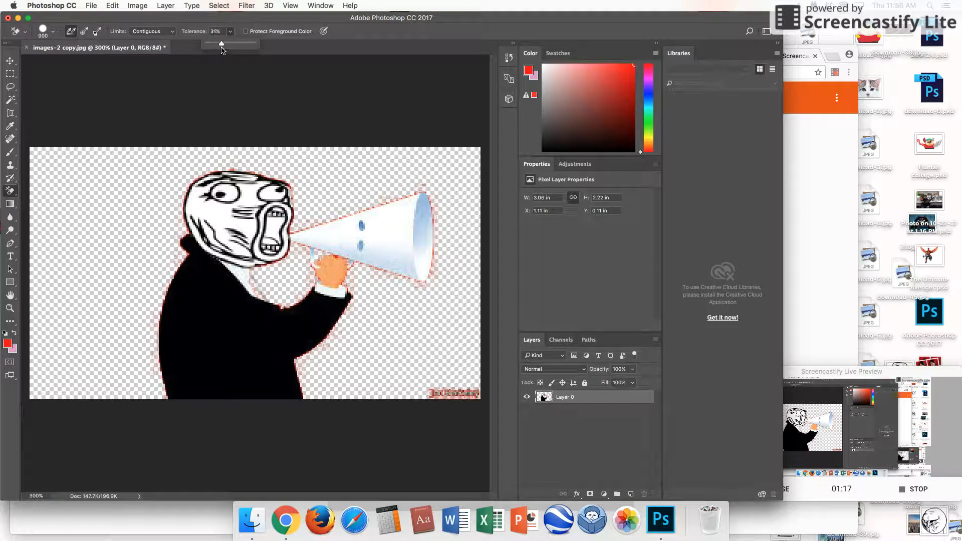